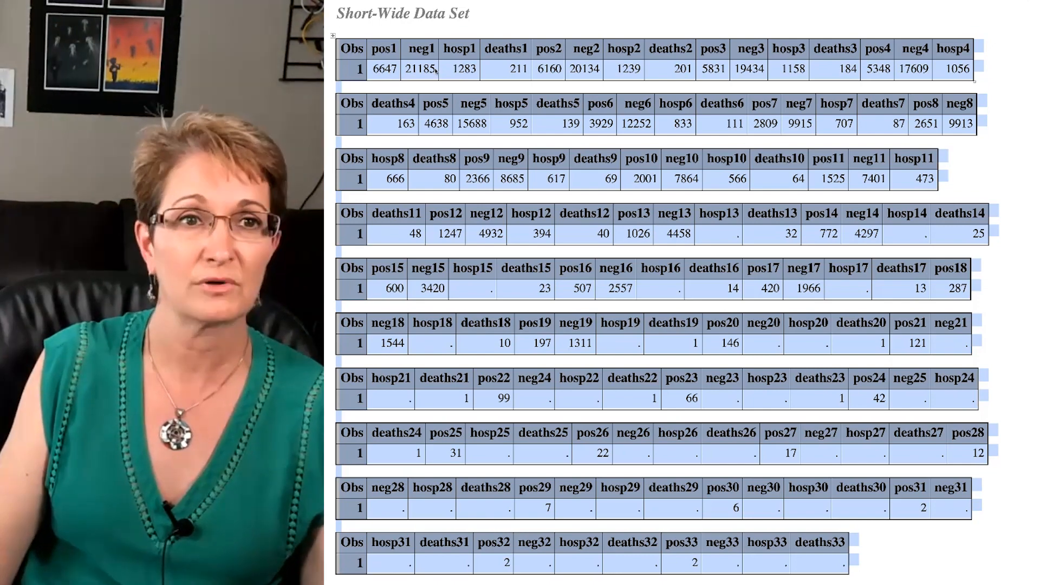
pyautogui.moveTo(463, 77)
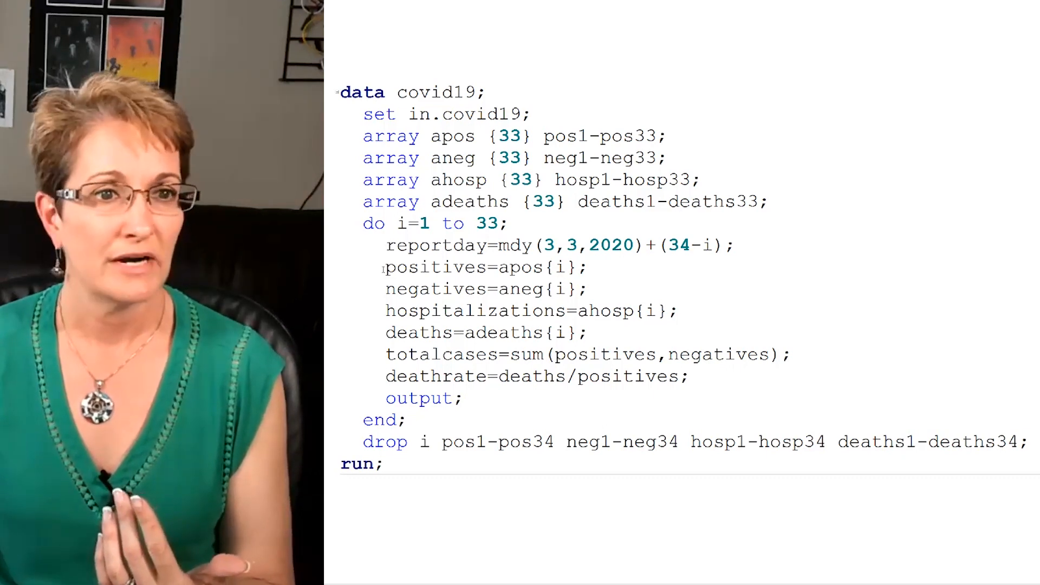
# - Display the covid19 DATA step with four ARRAYs, the DO i=1 to 33 loop, OUTPUT and DROP
pyautogui.doubleClick(429, 267)
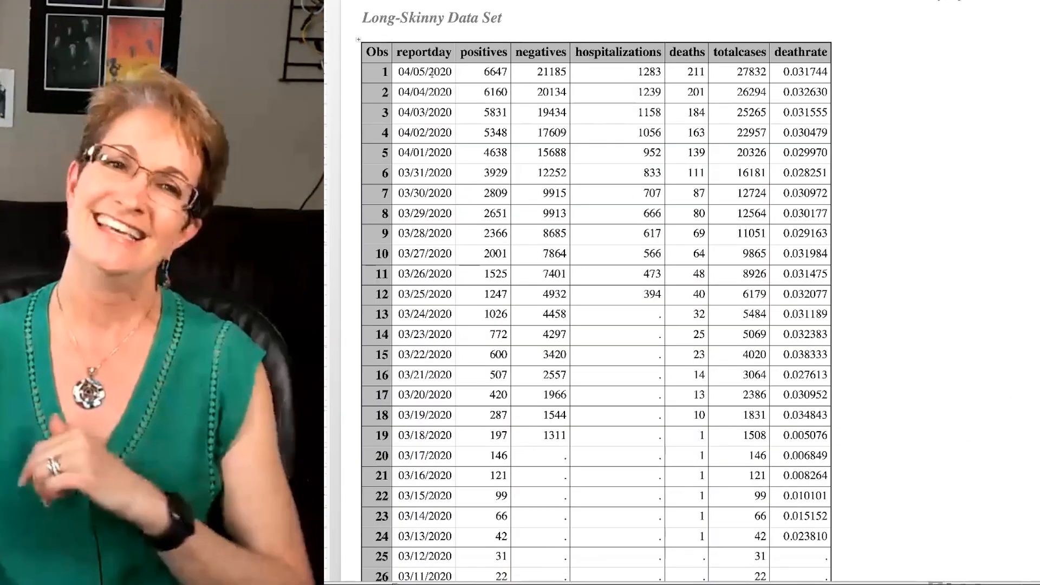
pyautogui.click(425, 72)
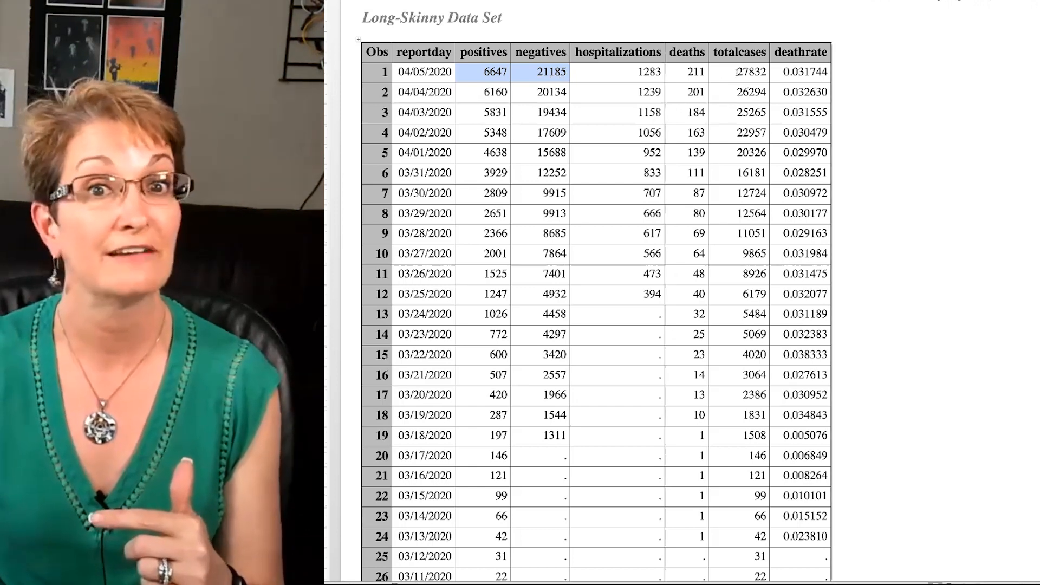
pyautogui.click(750, 71)
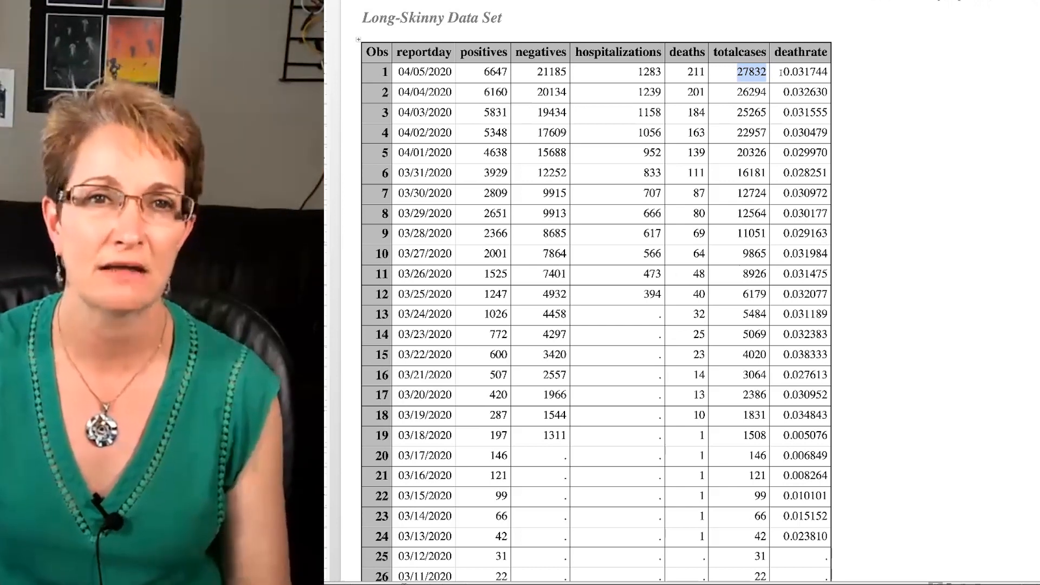
pyautogui.click(800, 71)
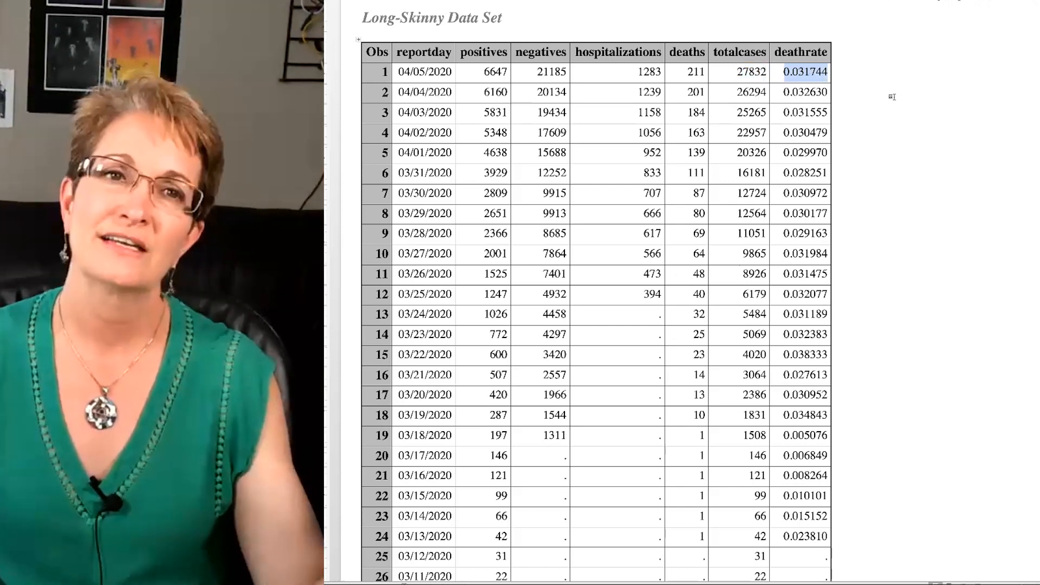